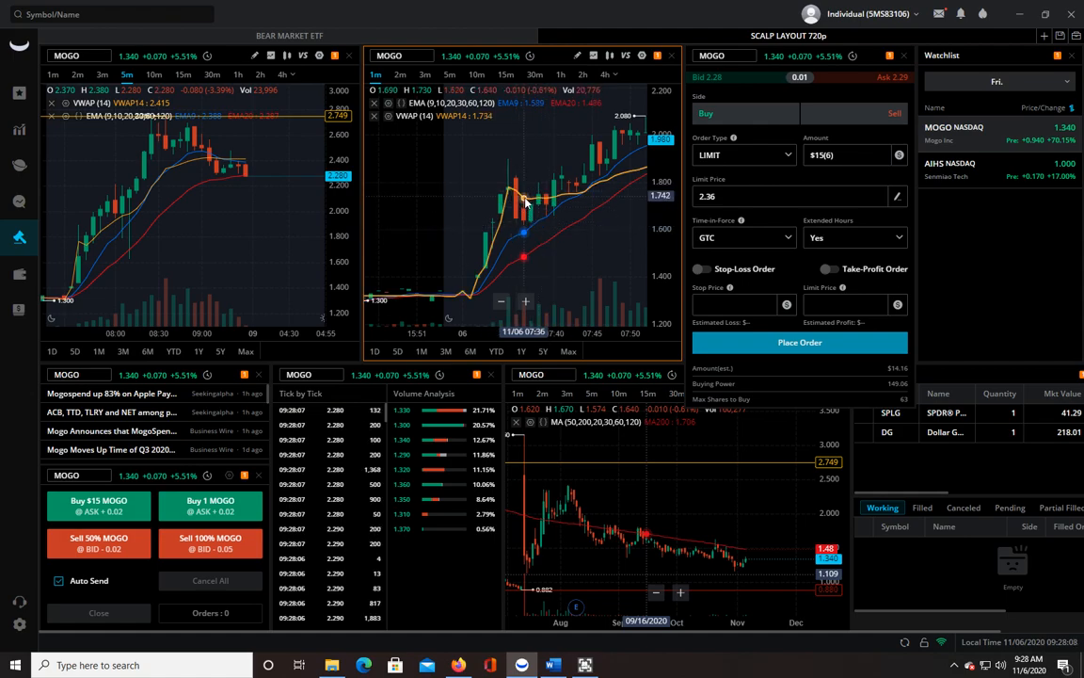
pyautogui.moveTo(545, 203)
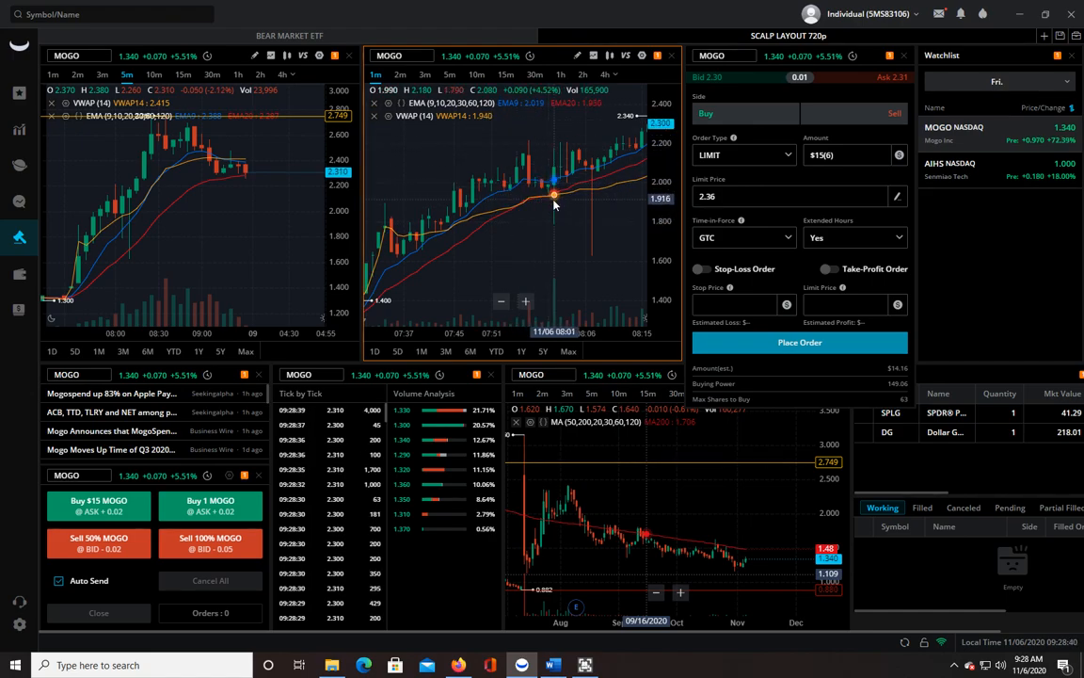
pyautogui.moveTo(557, 158)
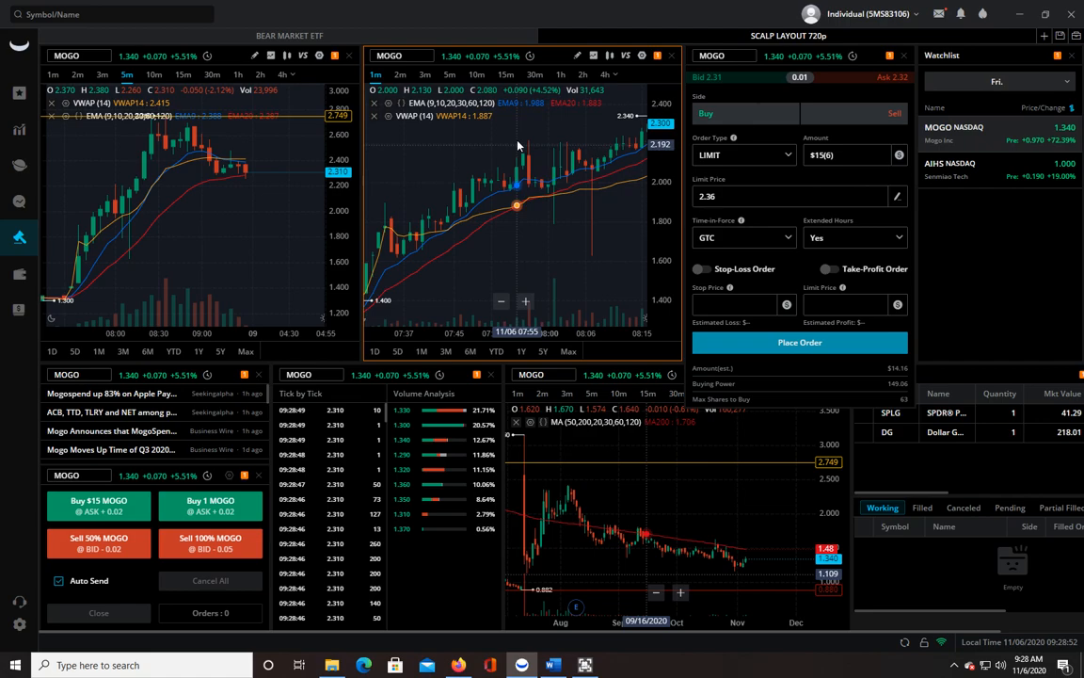
pyautogui.moveTo(599, 187)
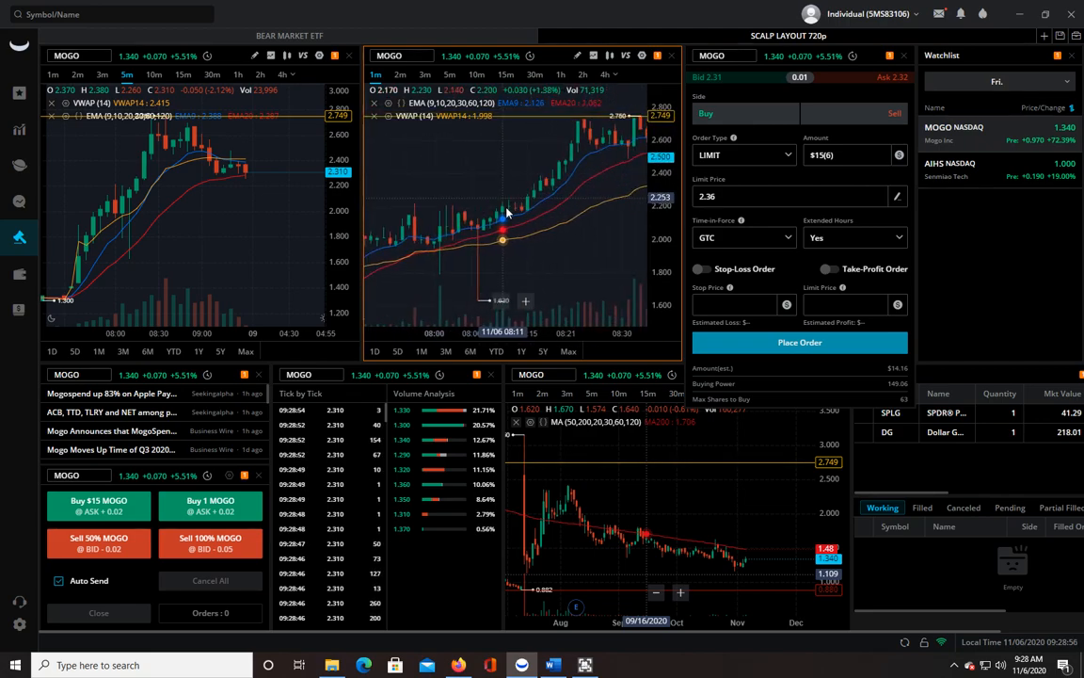
pyautogui.moveTo(422, 231)
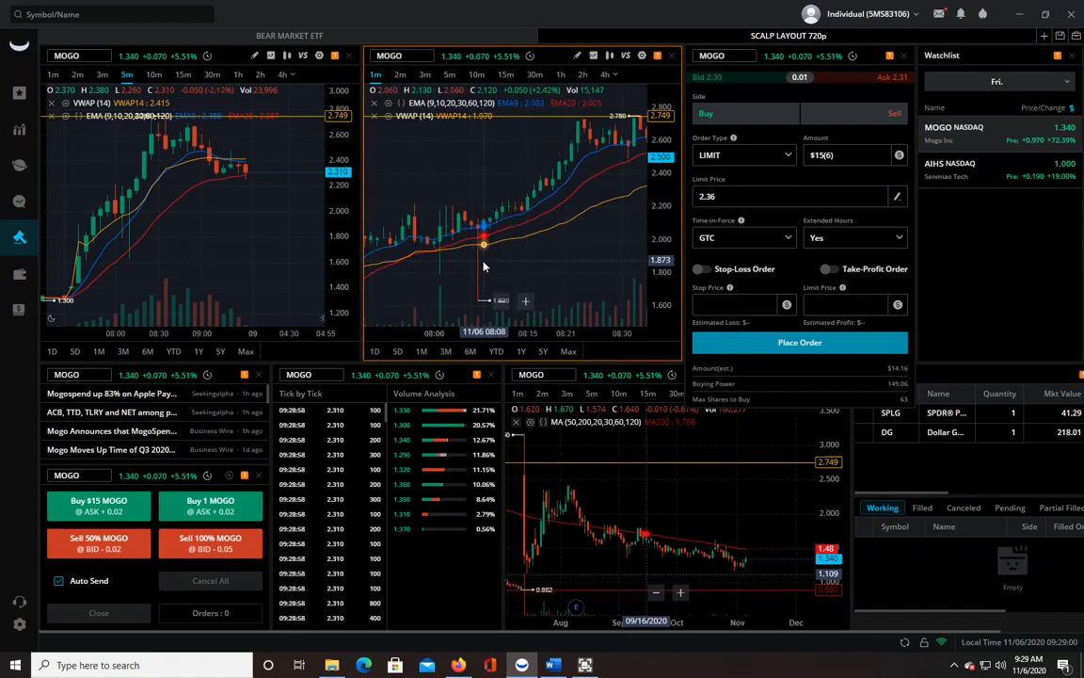
pyautogui.moveTo(555, 254)
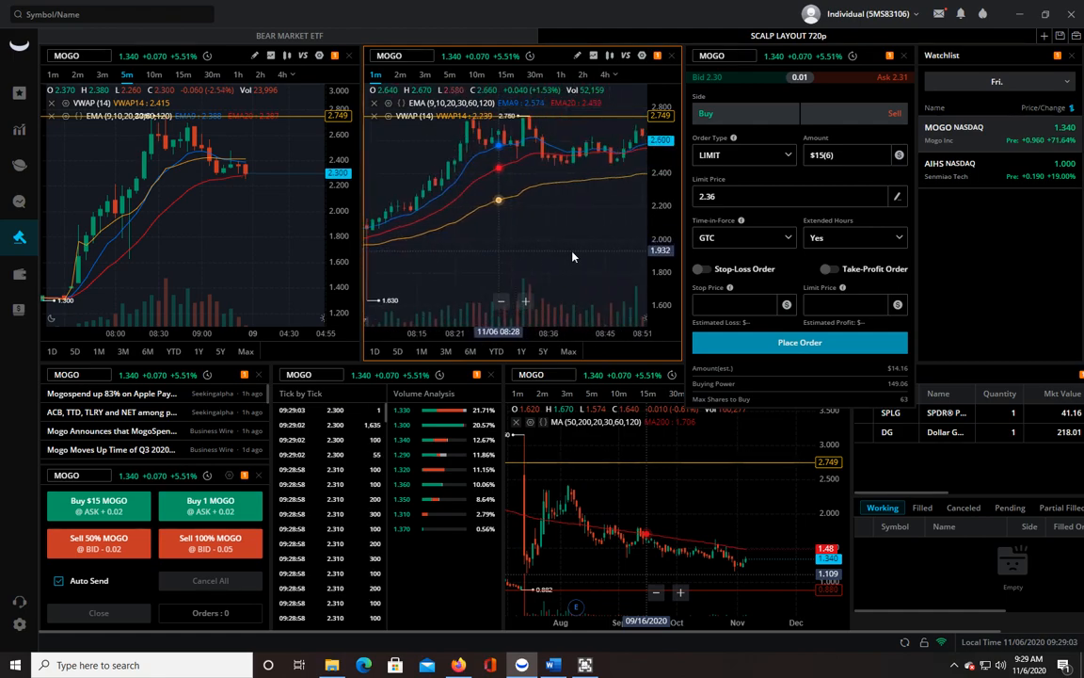
# - Switch the MOGO buy ticket to a stop-limit order with stop price 2.33 and limit 2.36
pyautogui.rightClick(572, 256)
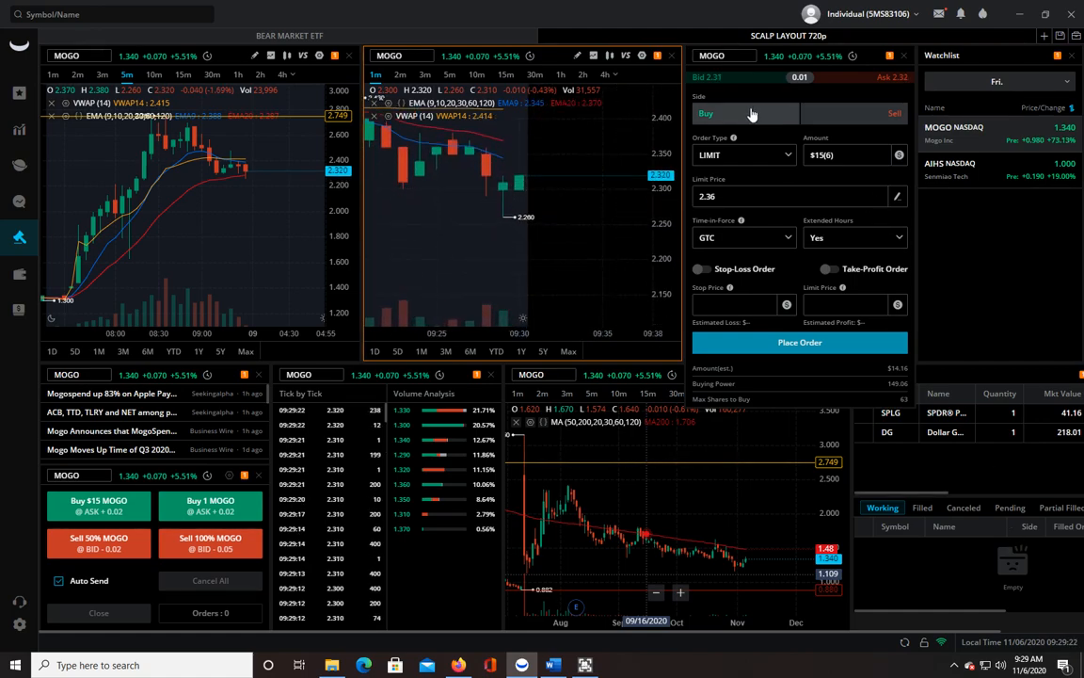
pyautogui.click(743, 155)
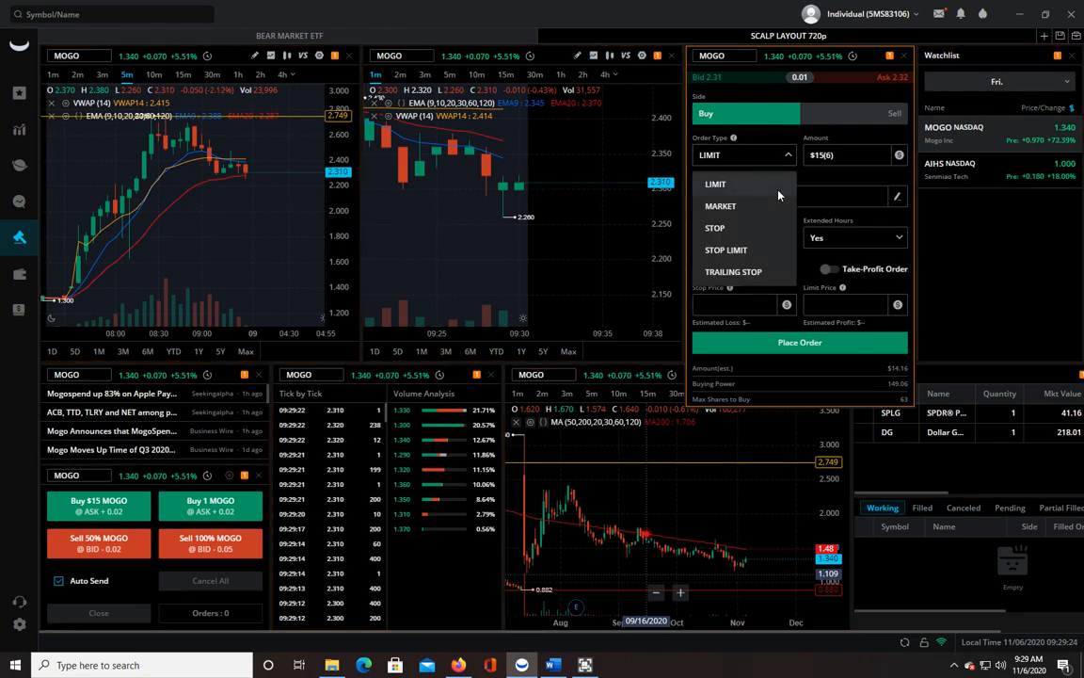
pyautogui.click(726, 249)
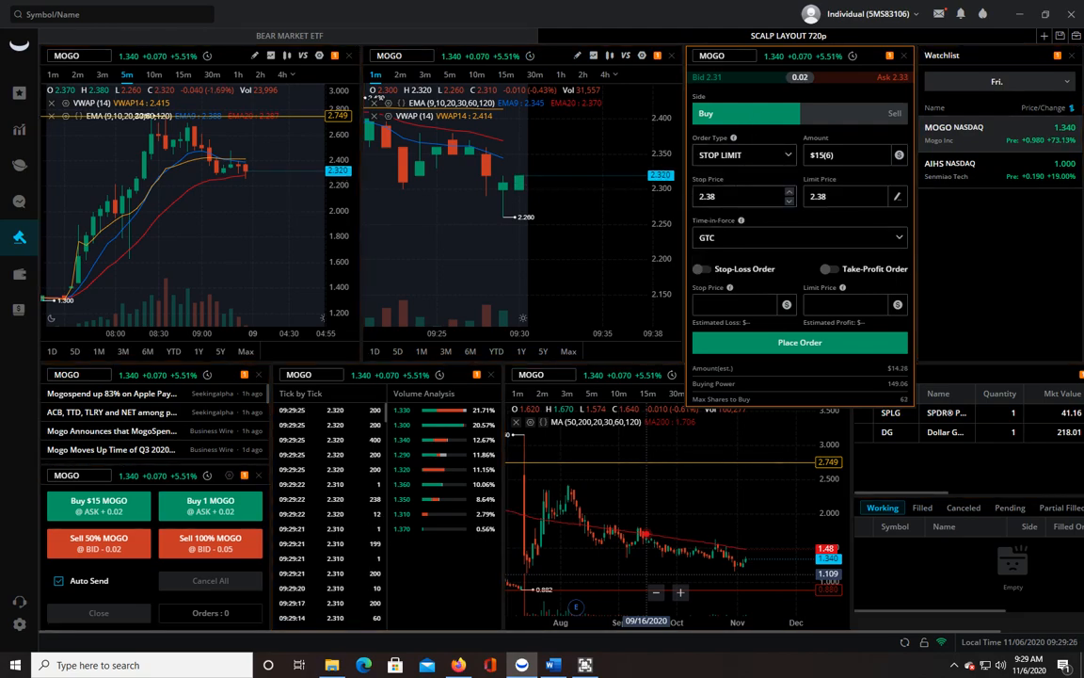
pyautogui.click(738, 196)
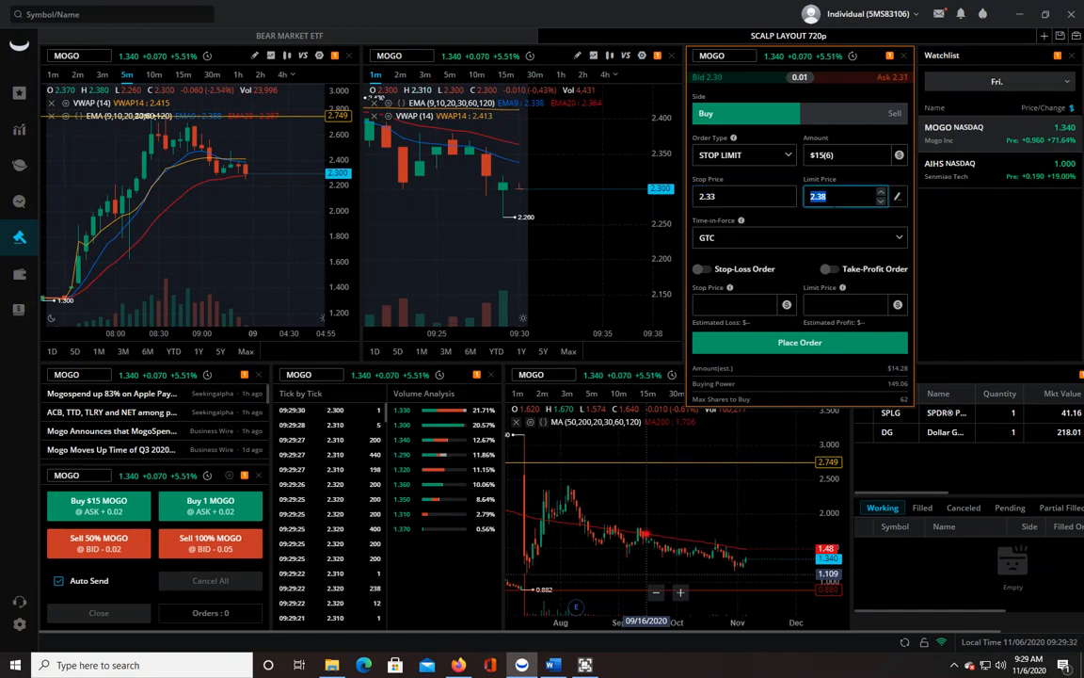
pyautogui.write('2.3')
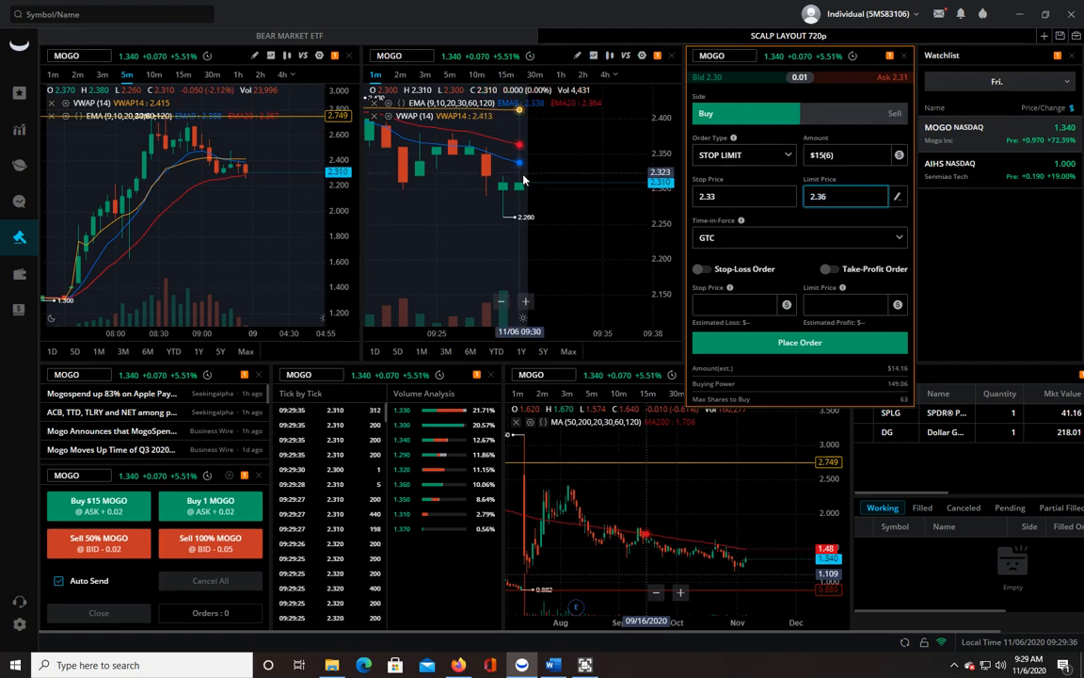
pyautogui.moveTo(524, 188)
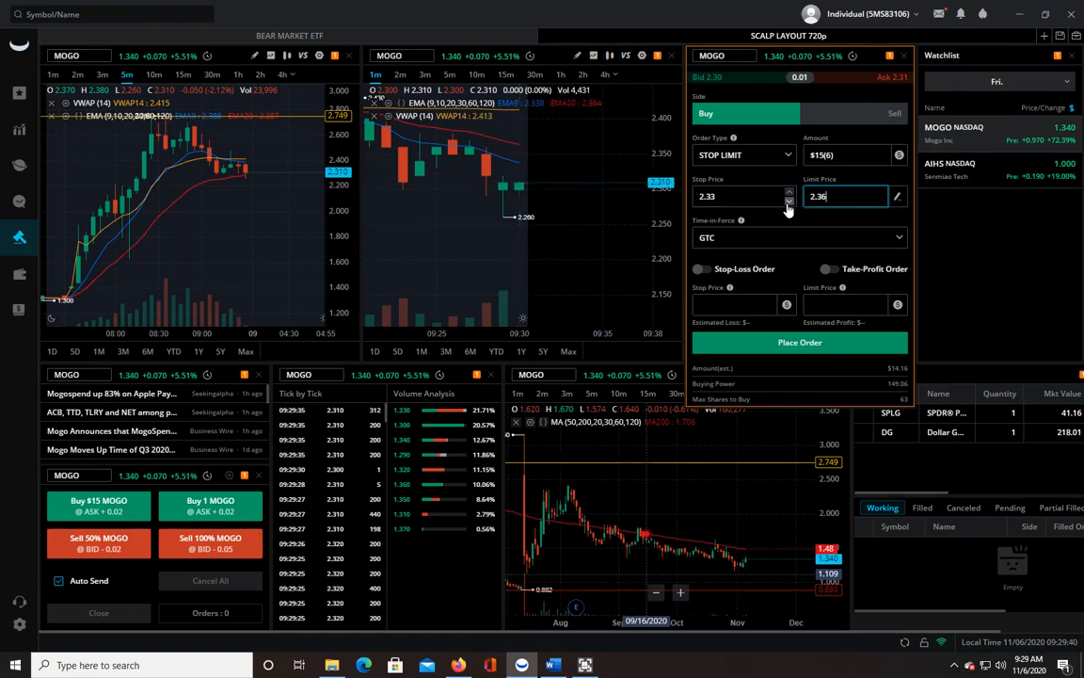
pyautogui.click(789, 199)
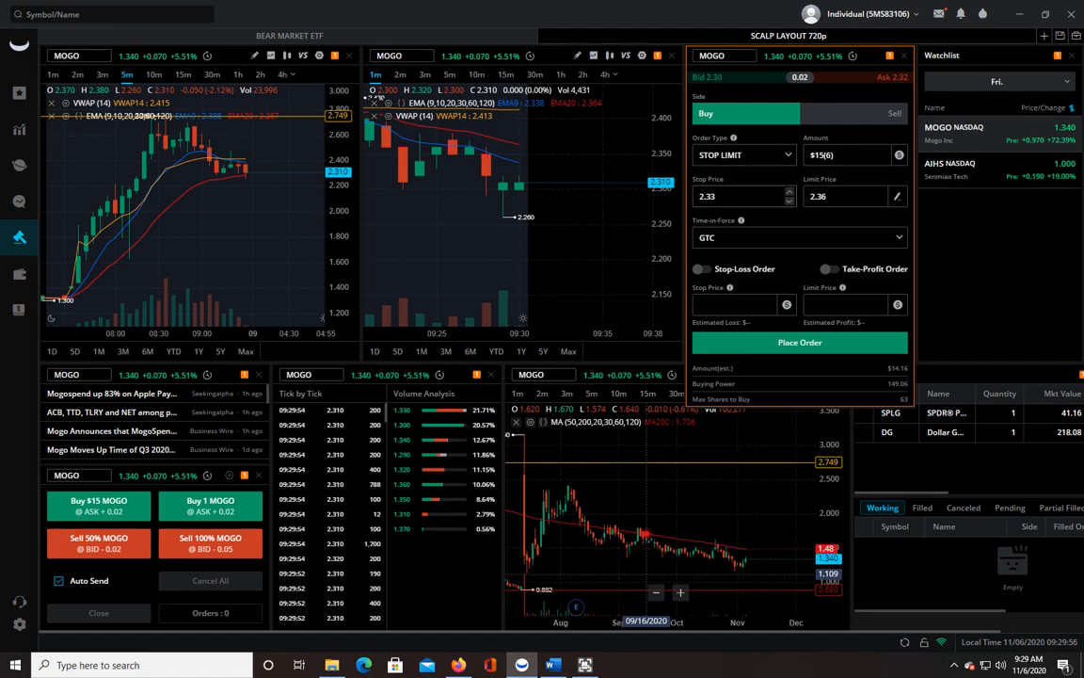
# - Place the stop-limit buy and confirm, opening a MOGO position at 2.33
pyautogui.click(798, 342)
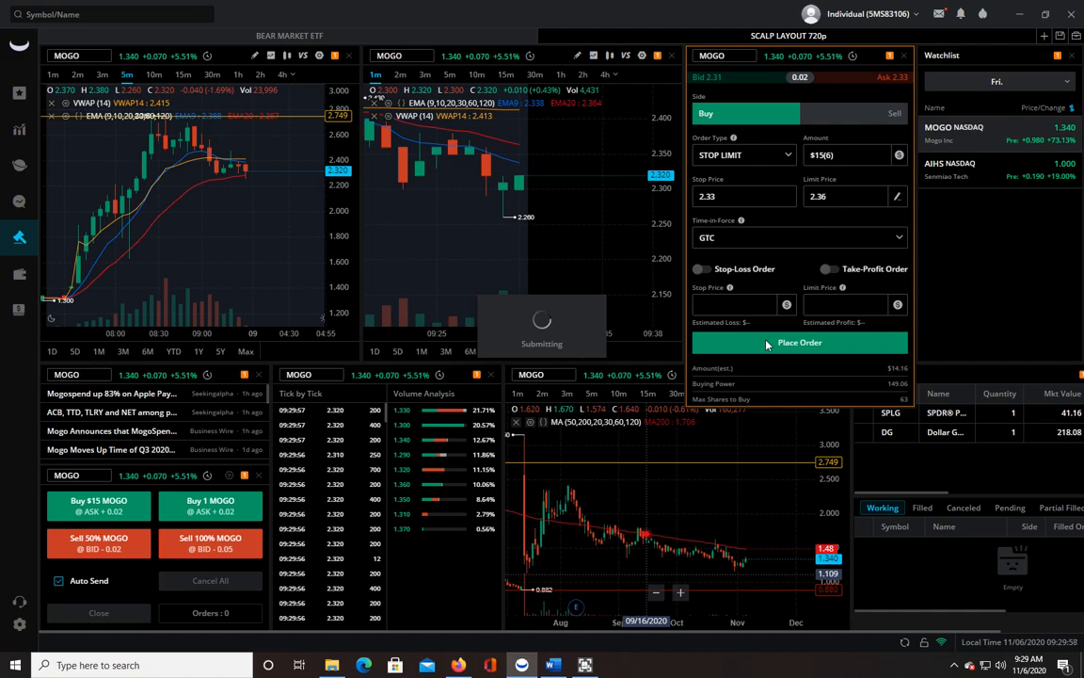
pyautogui.click(798, 342)
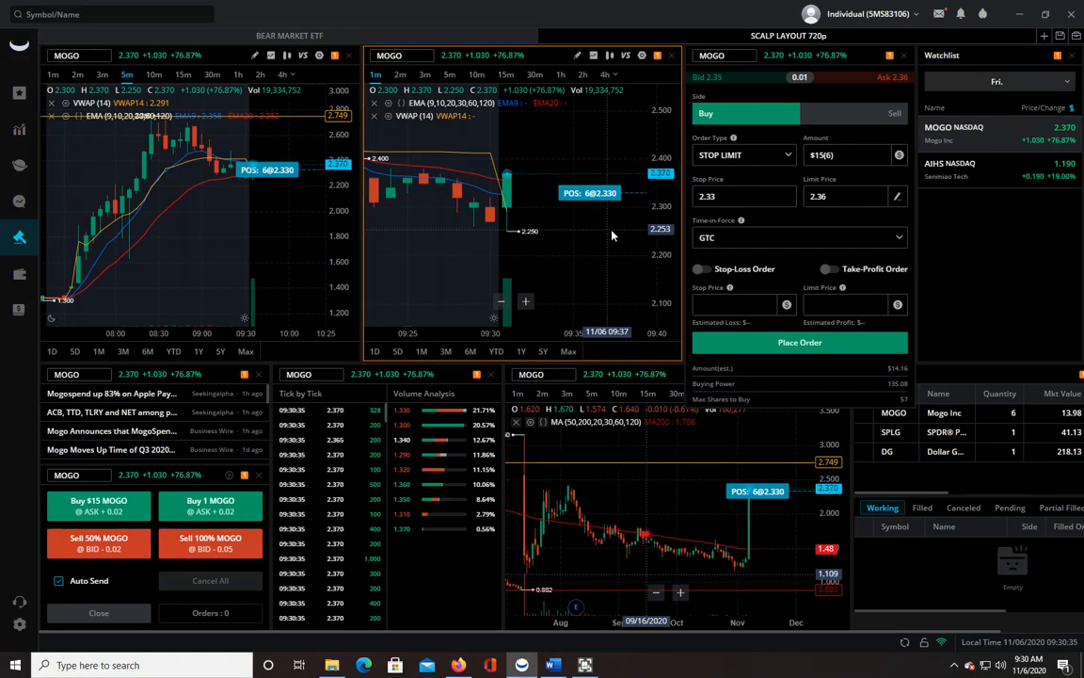
# - Close the MOGO position with the Sell 100% MOGO hotkey
pyautogui.click(798, 343)
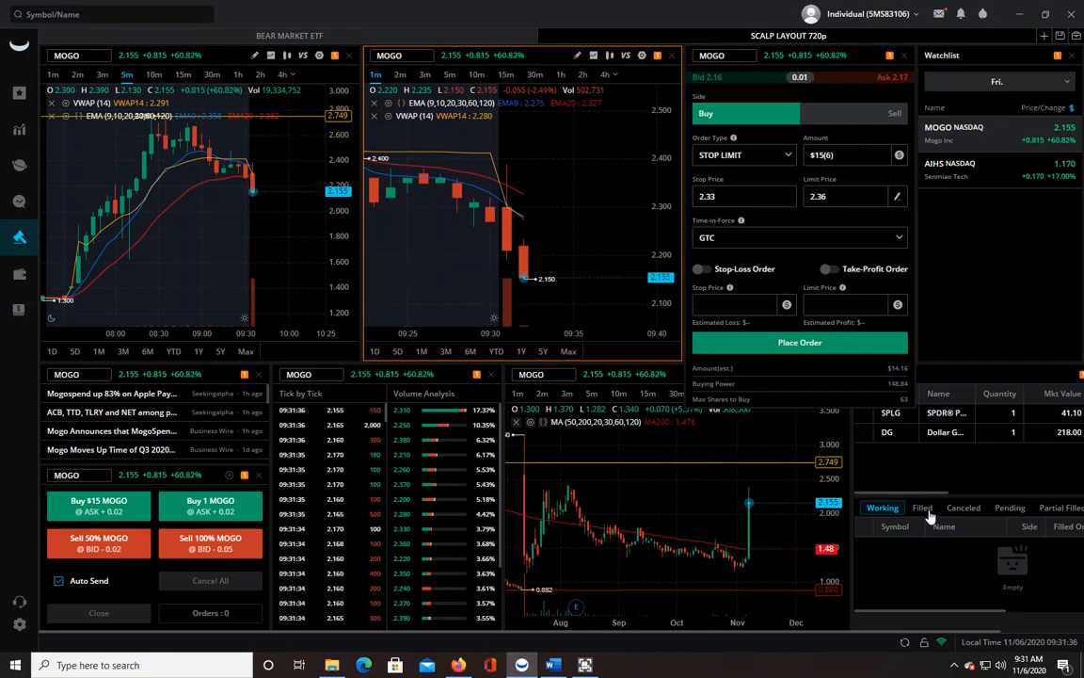
pyautogui.click(922, 508)
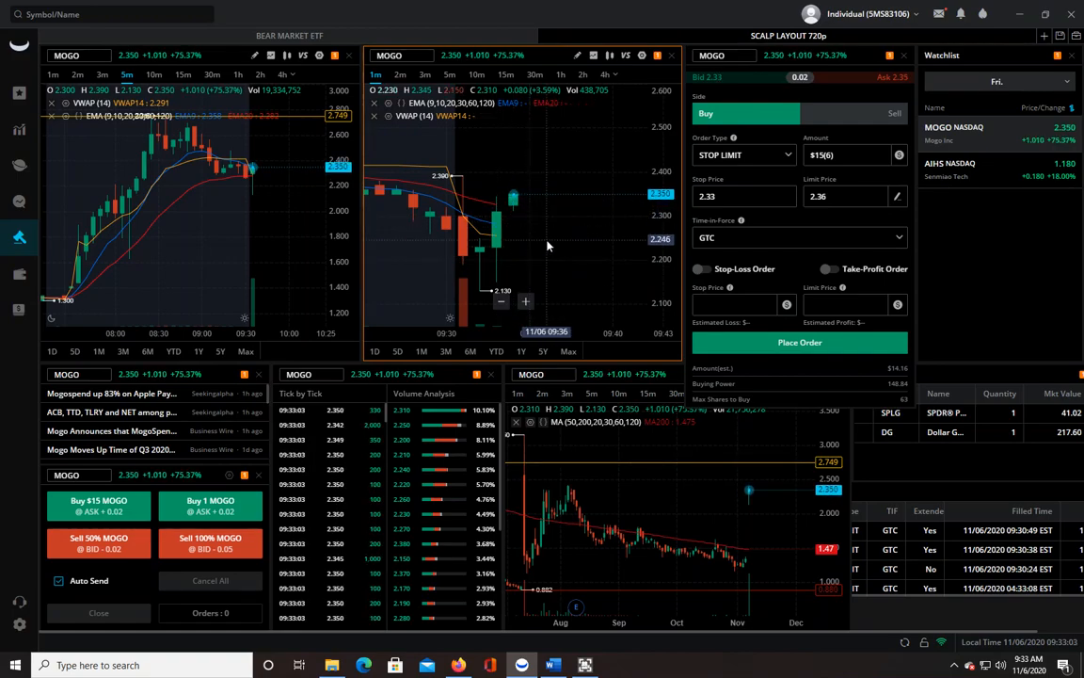
# - Buy 6 MOGO shares, then sell 50% and the remaining 3 shares
pyautogui.click(798, 343)
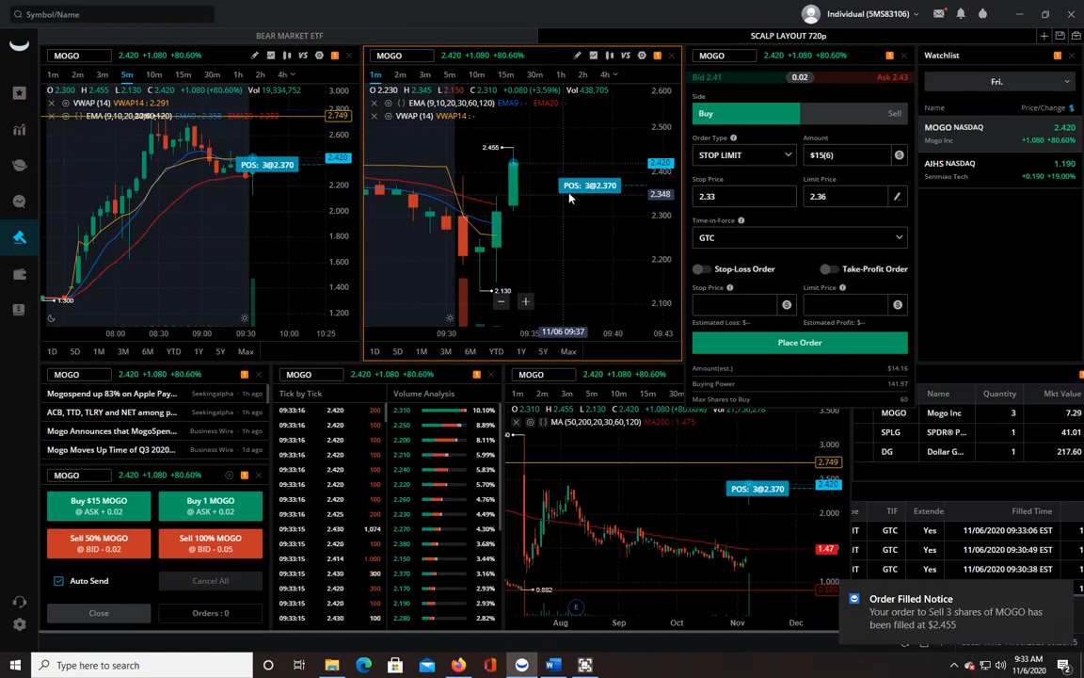
pyautogui.click(798, 342)
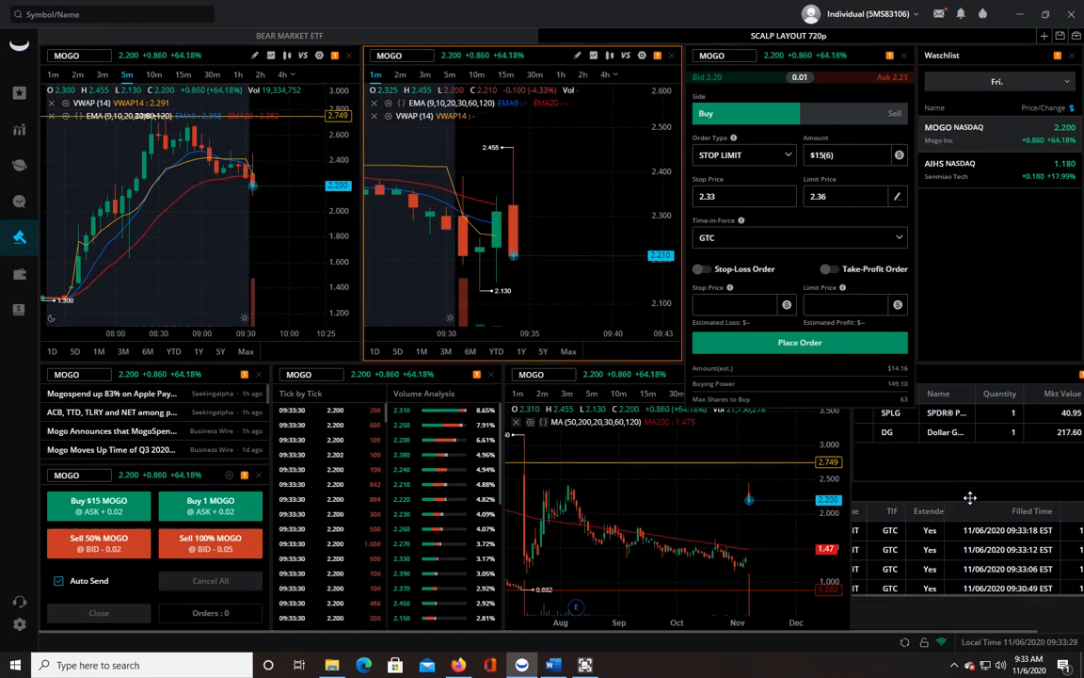
pyautogui.click(376, 492)
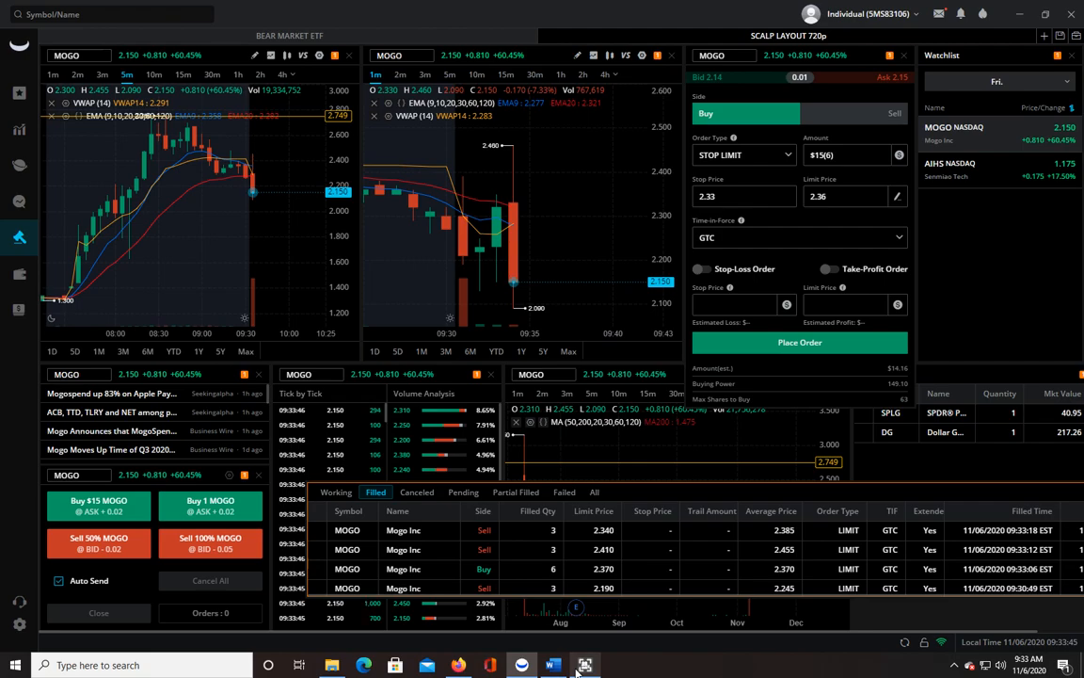
pyautogui.moveTo(493, 218)
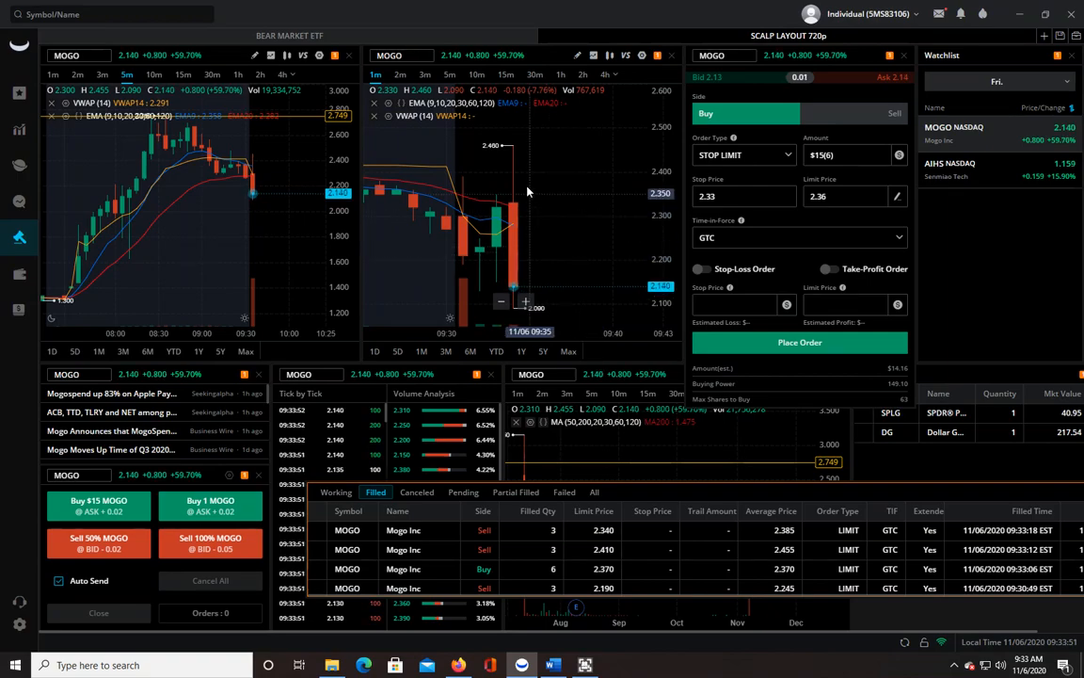
pyautogui.moveTo(565, 200)
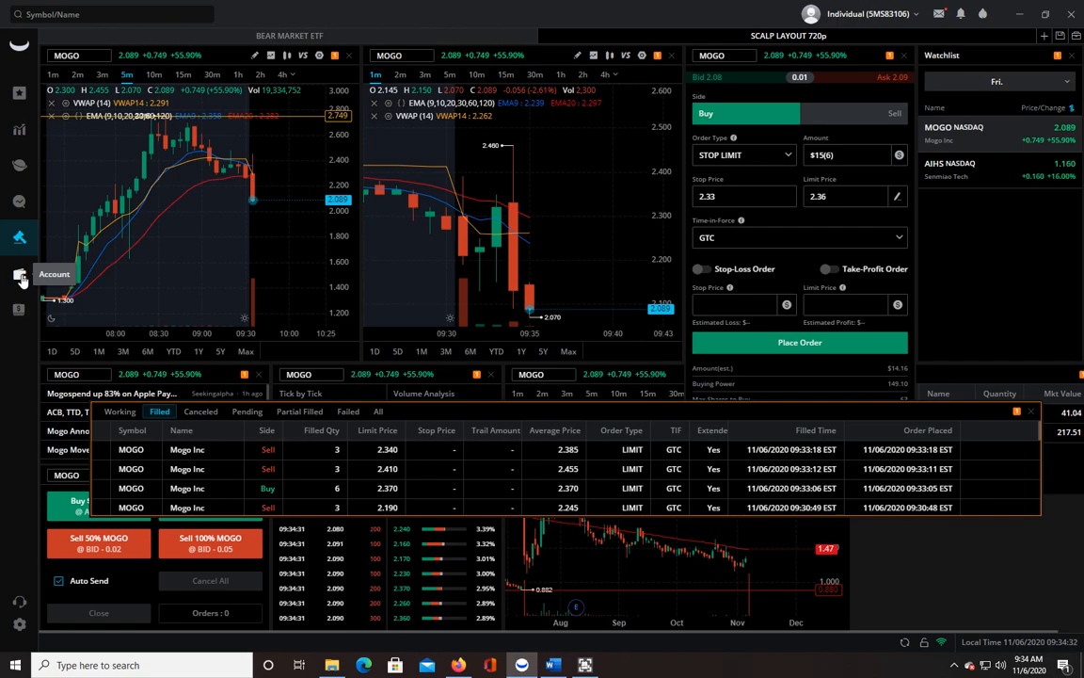
# - Review MOGO trading records under Account > Stock P&L, then return to the scalp layout
pyautogui.click(19, 275)
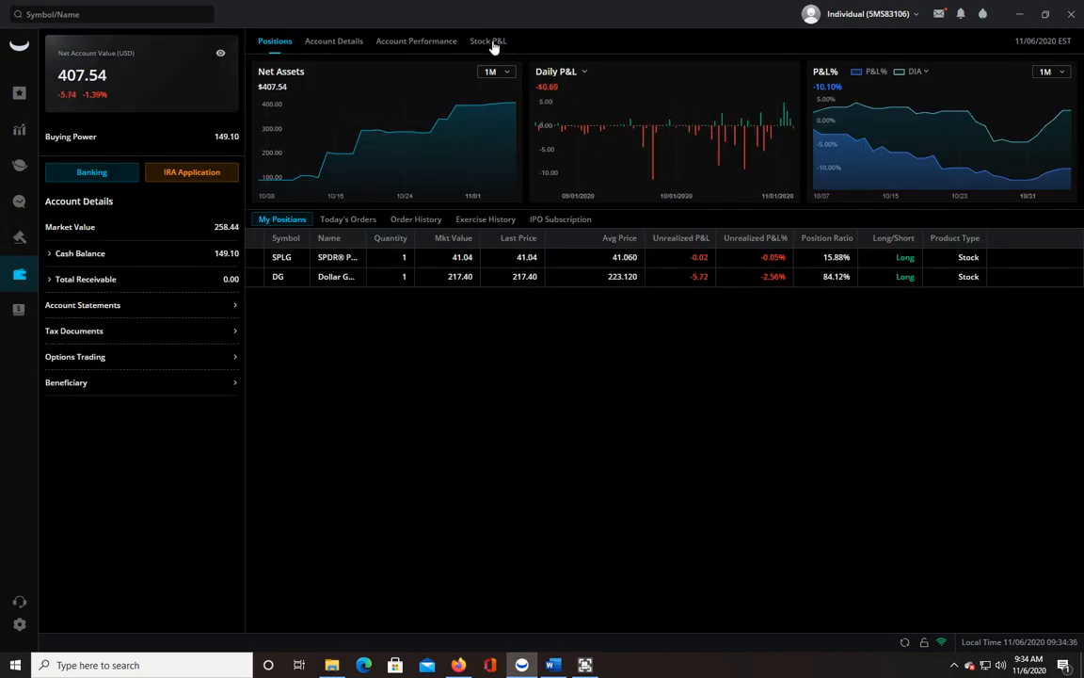
pyautogui.click(487, 41)
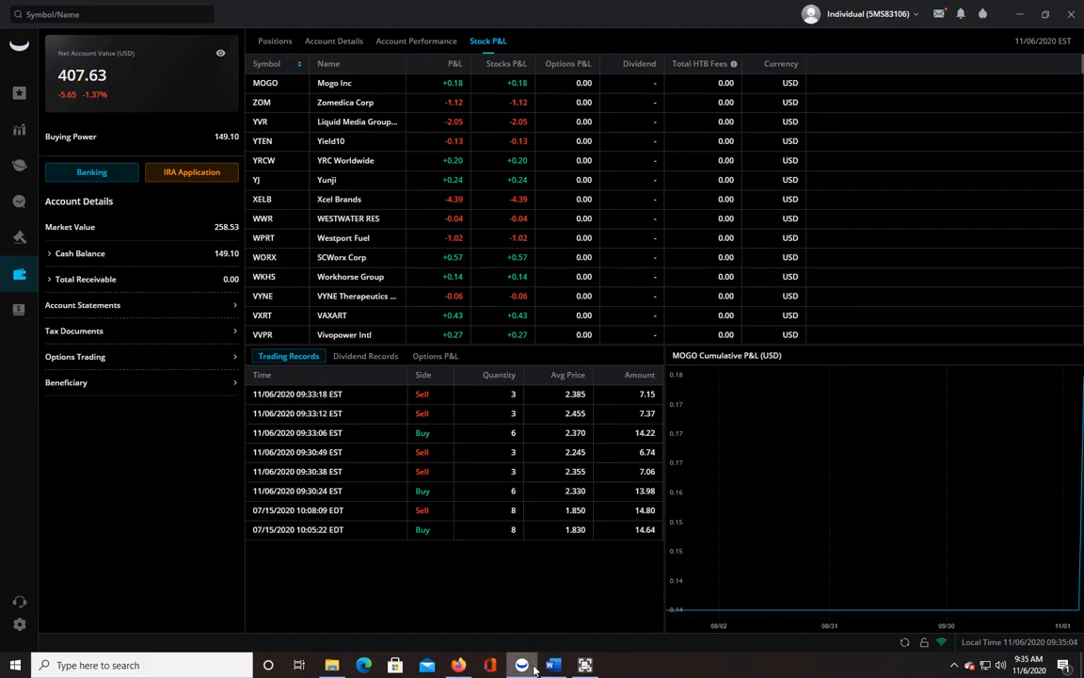
pyautogui.click(553, 665)
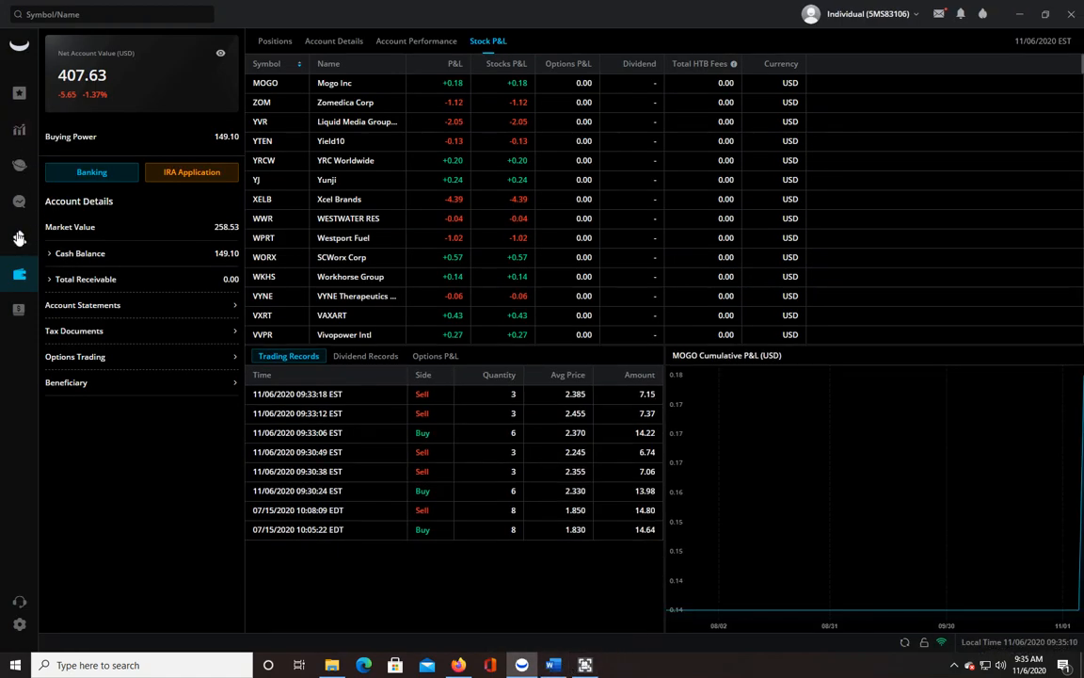
pyautogui.click(19, 238)
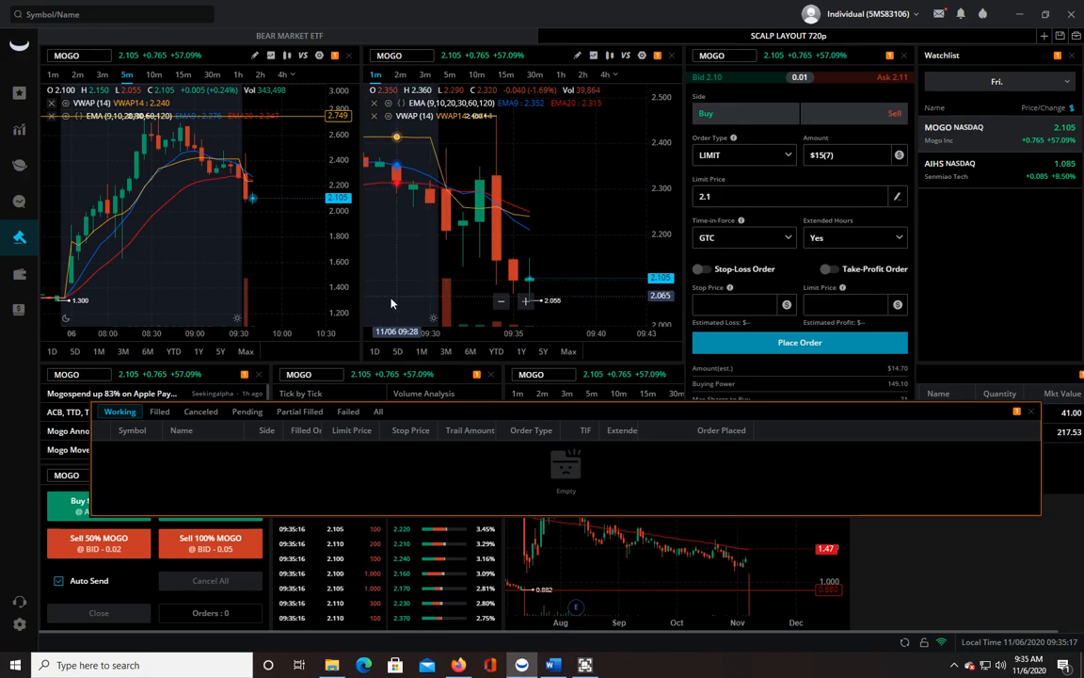
pyautogui.click(158, 410)
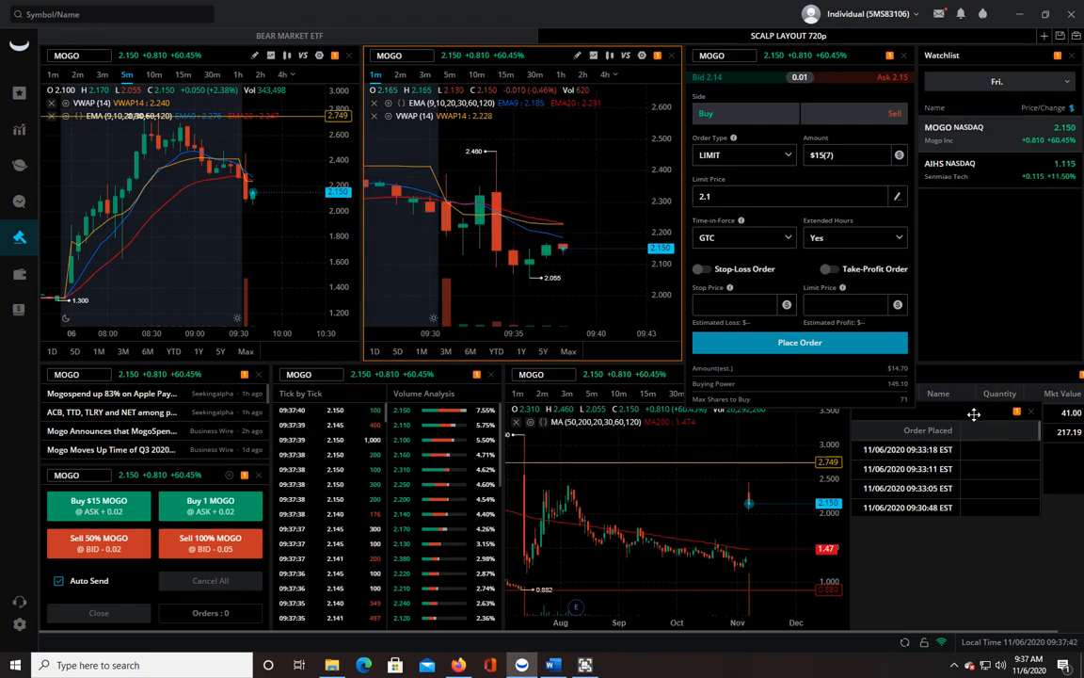
# - Expand the Filled orders list showing the four MOGO fills
pyautogui.click(158, 410)
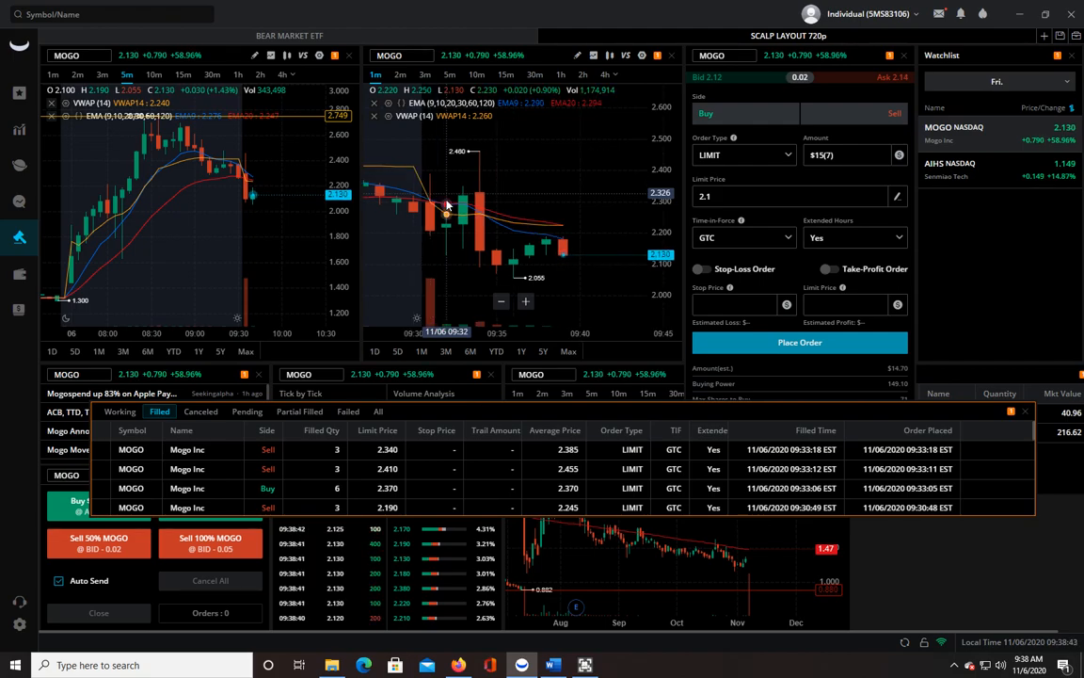
pyautogui.moveTo(485, 179)
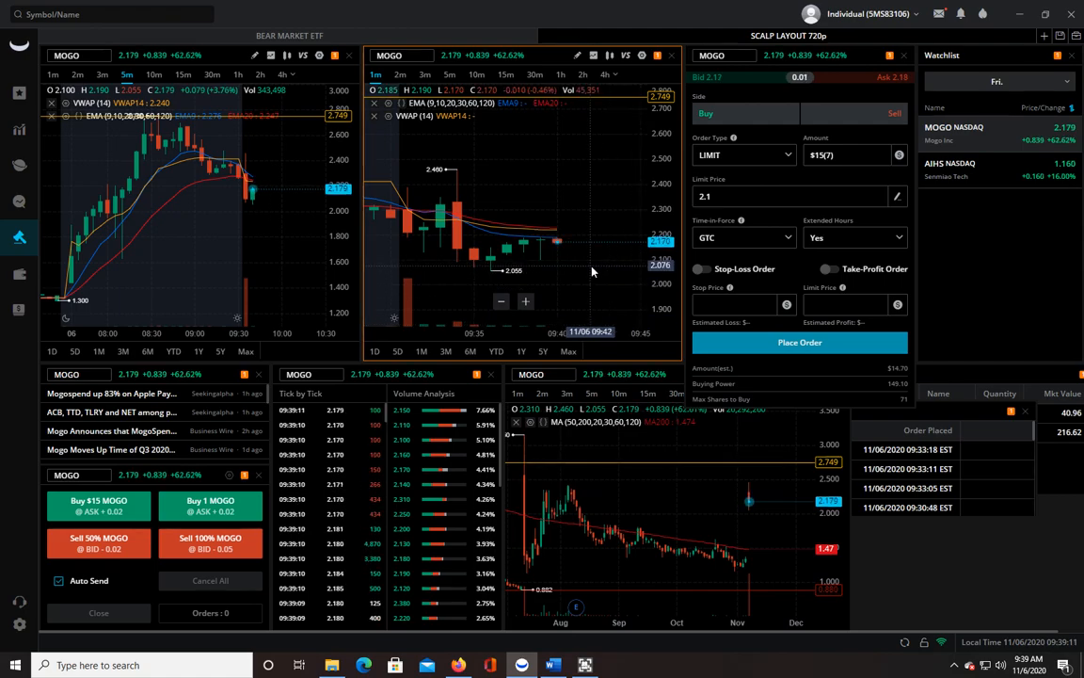
pyautogui.moveTo(584, 664)
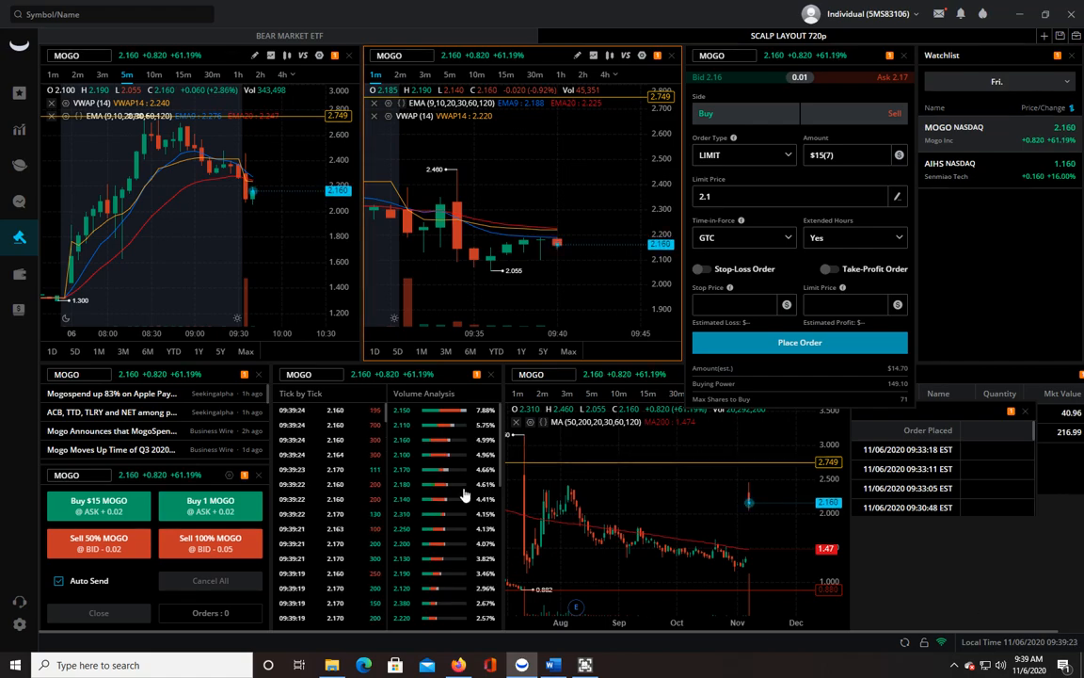
pyautogui.moveTo(585, 667)
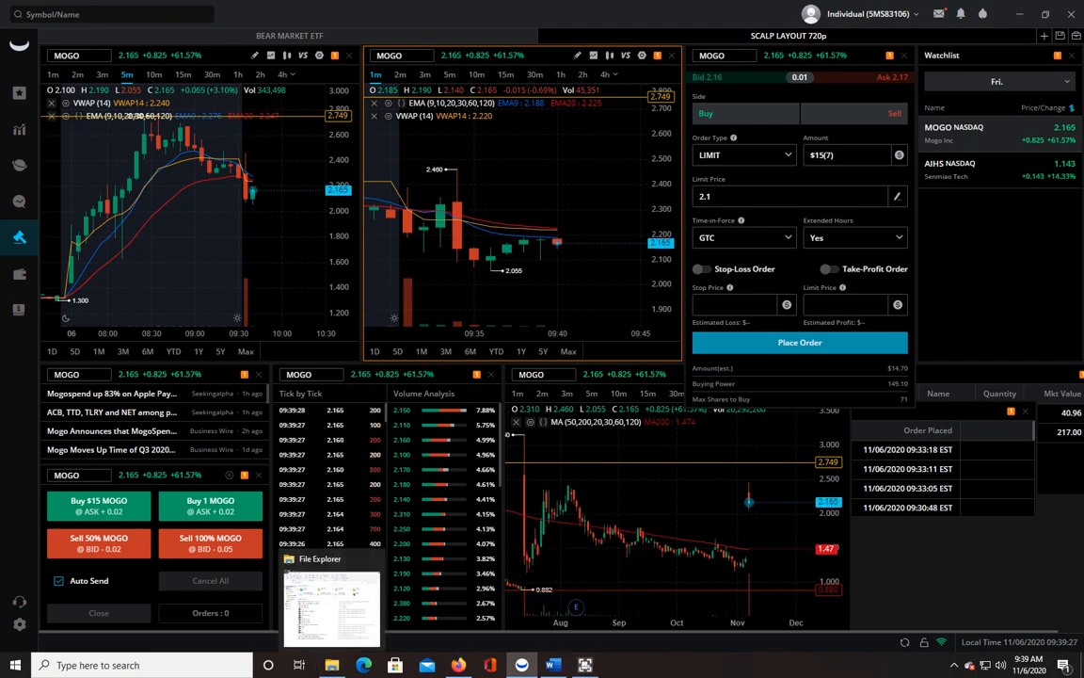
pyautogui.moveTo(584, 664)
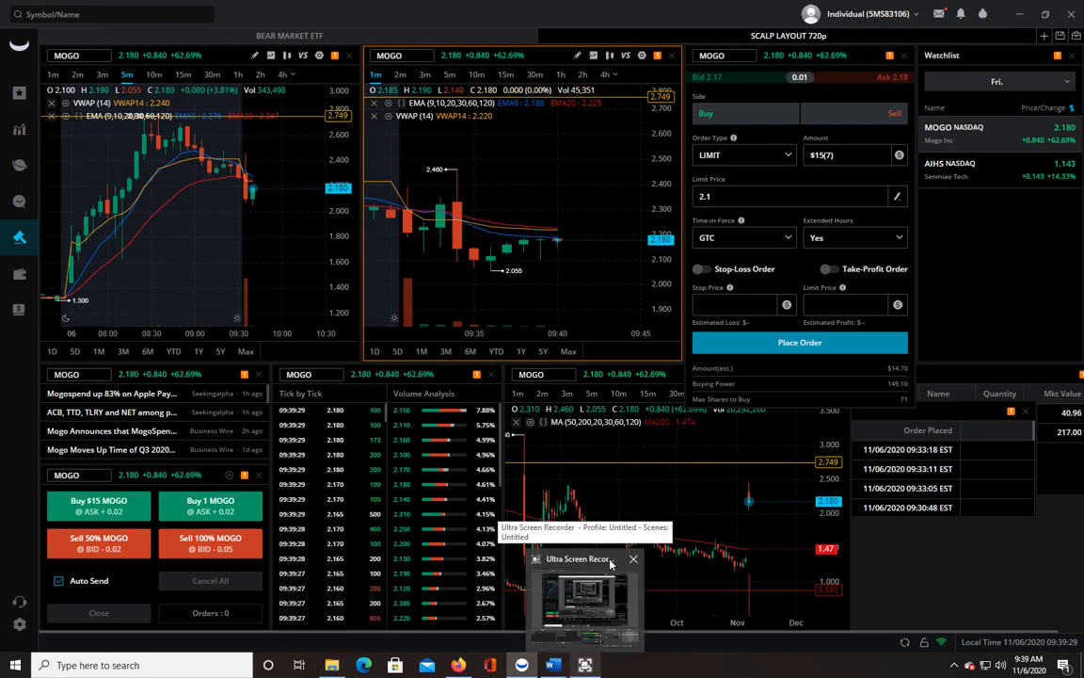